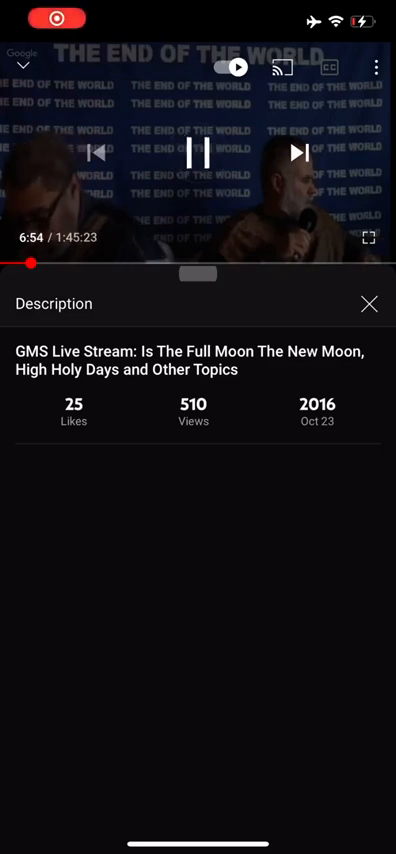
- Dismiss the overlay controls on the playing GMS live stream video
left_click(196, 155)
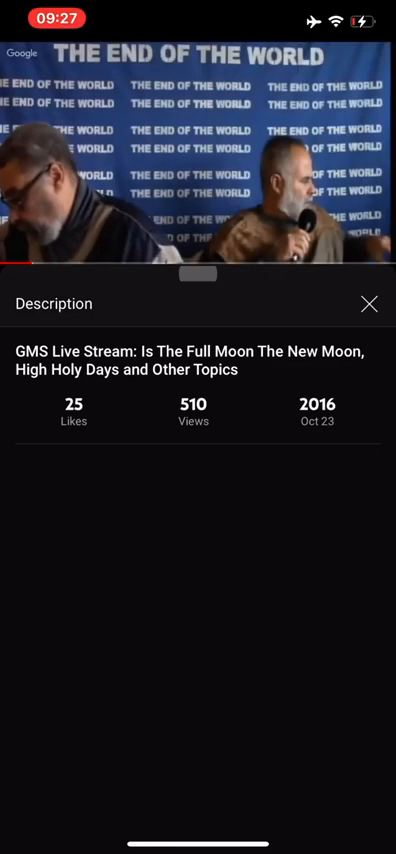